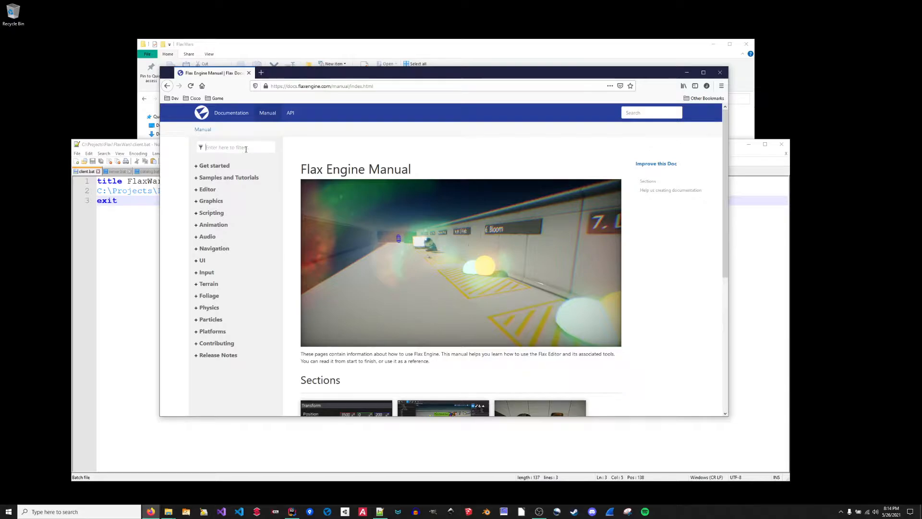
- Filter the Flax manual for 'command', open Command Line Access, and scan its options table
type("COMMA")
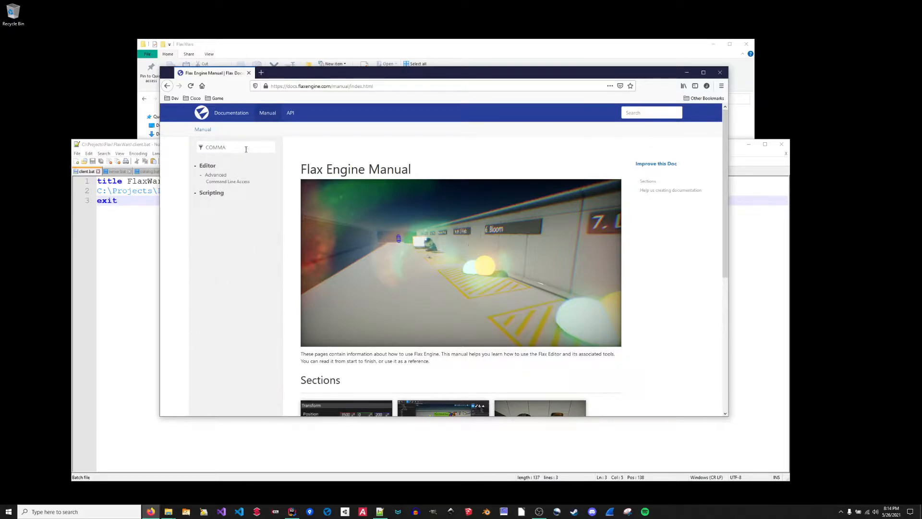
left_click(235, 147)
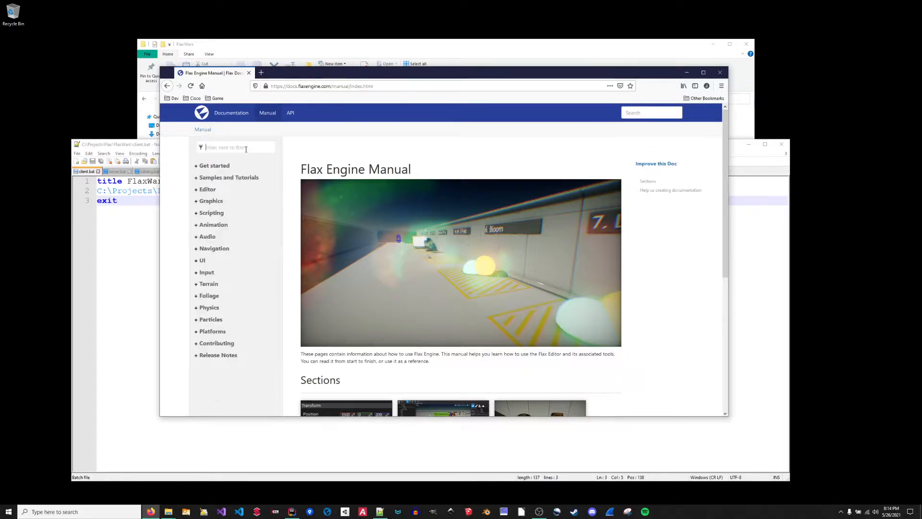
type("command")
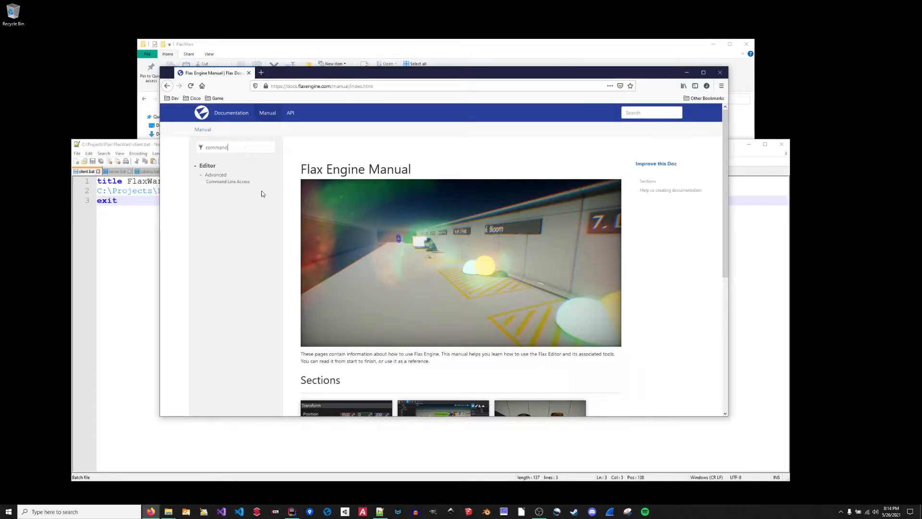
left_click(227, 181)
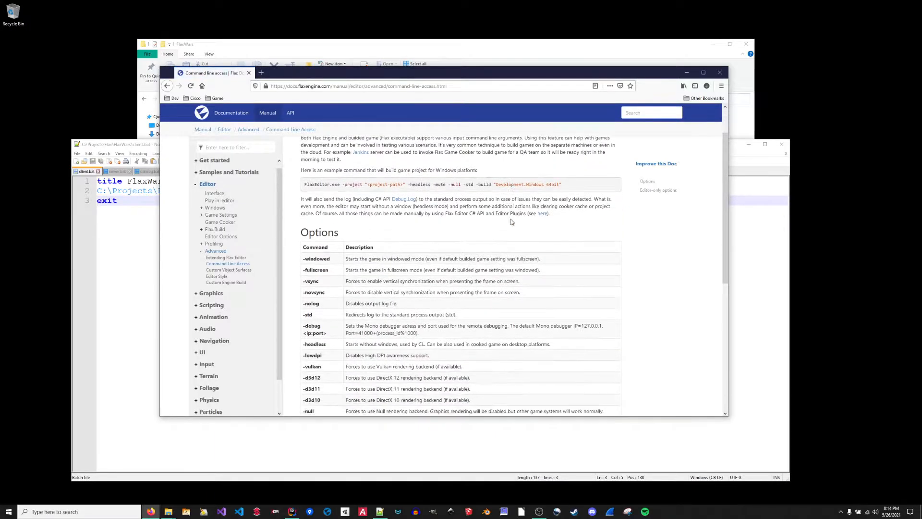
scroll("down", 3)
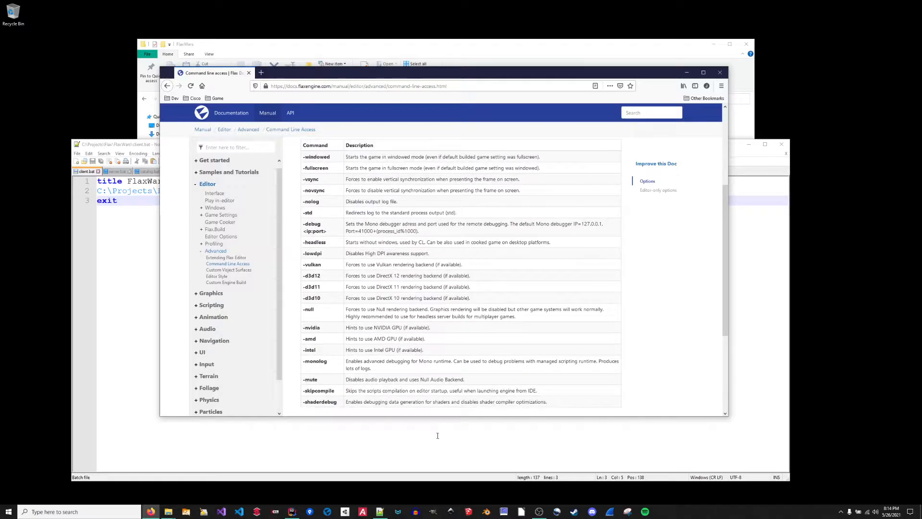
scroll("down", 3)
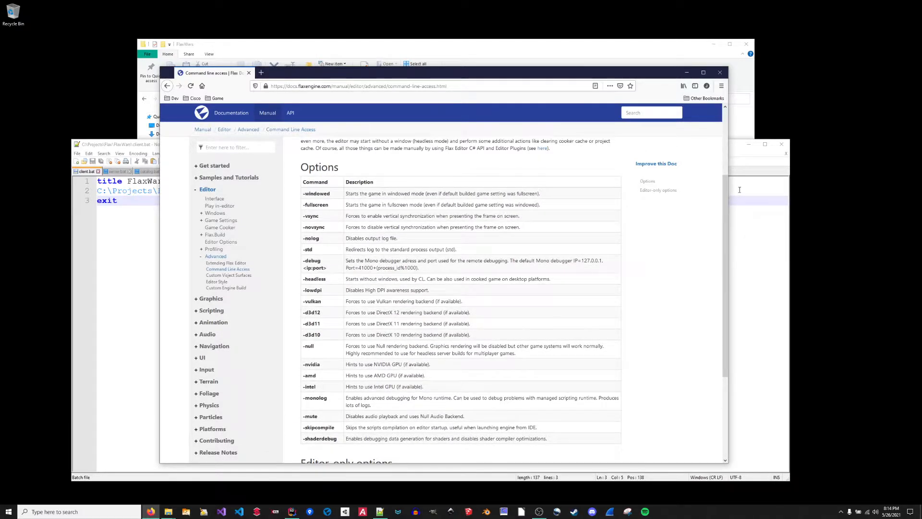
scroll("up", 3)
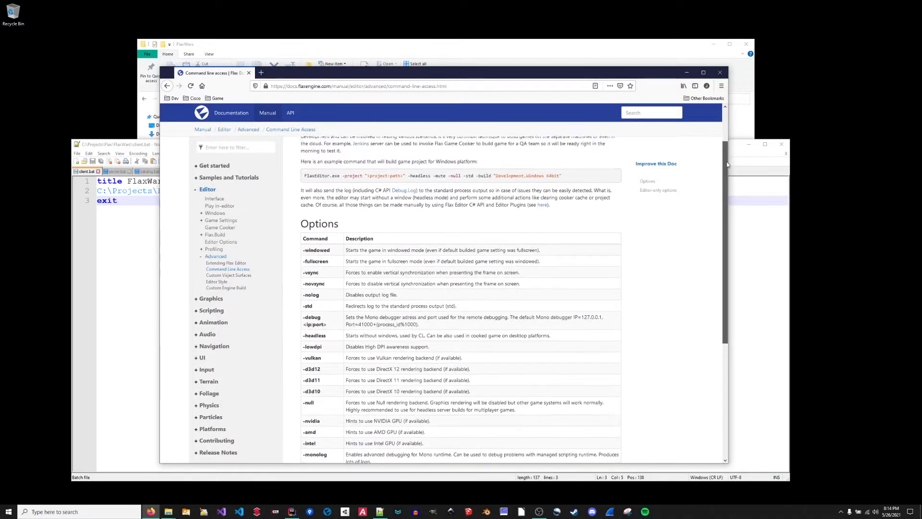
scroll("up", 3)
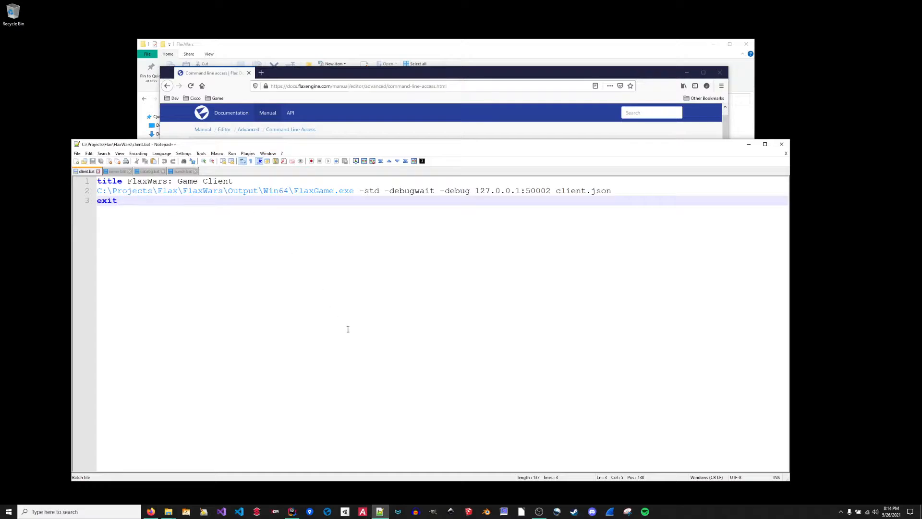
left_click(118, 201)
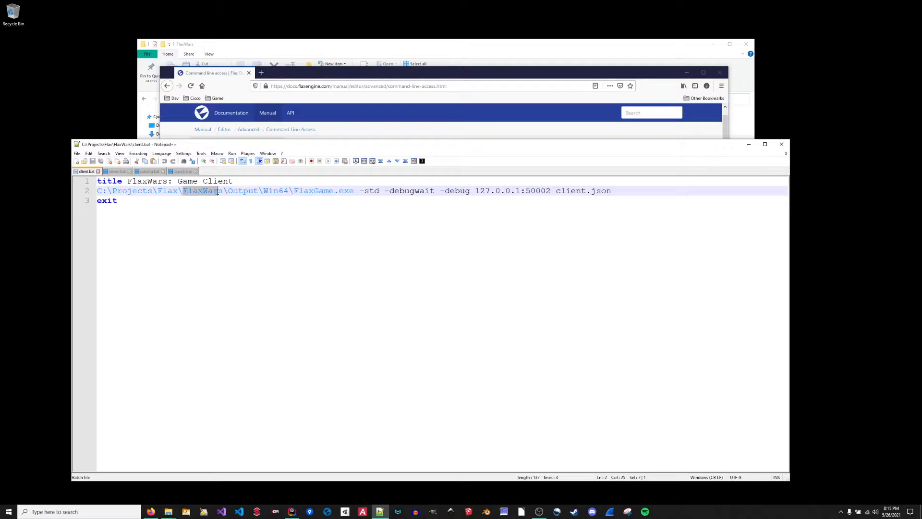
left_click(116, 201)
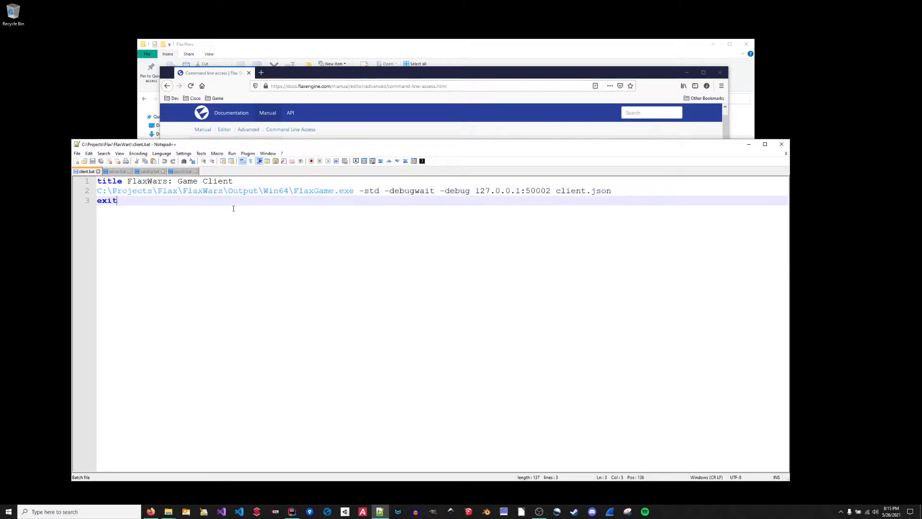
double_click(203, 190)
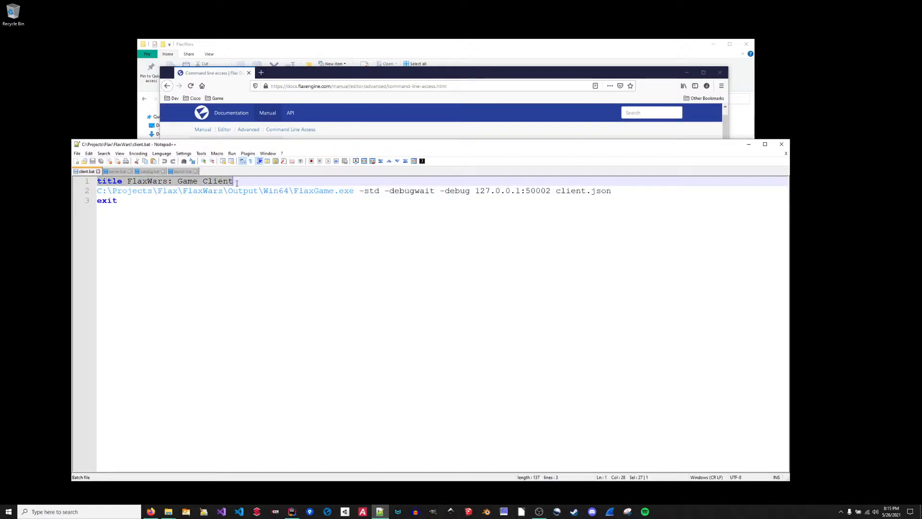
mouse_move(235, 181)
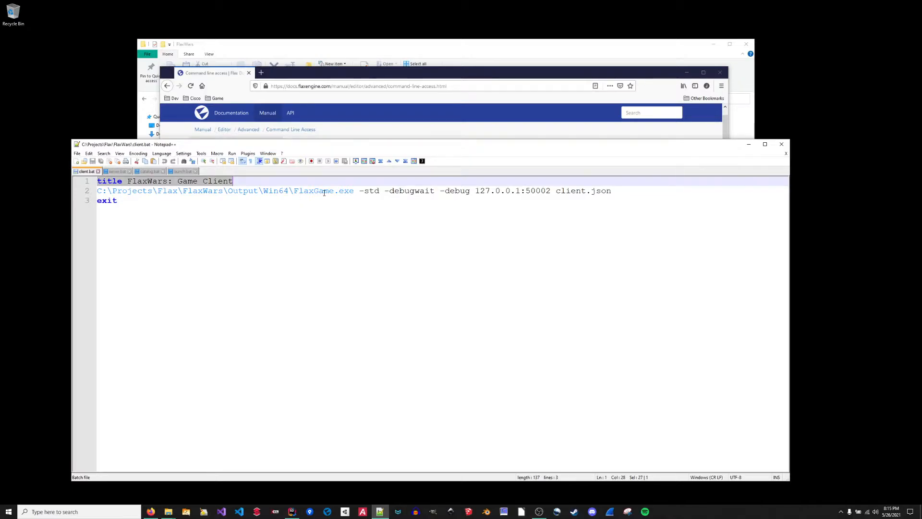
double_click(369, 190)
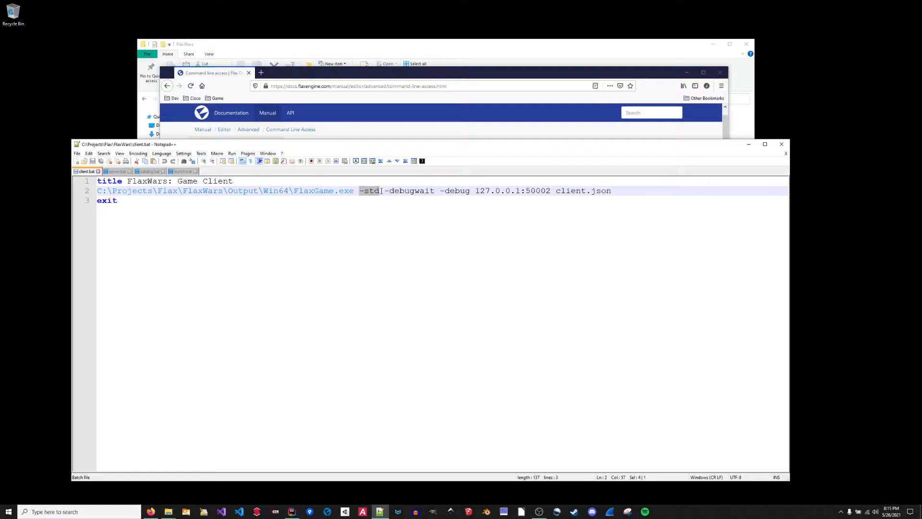
left_click(116, 200)
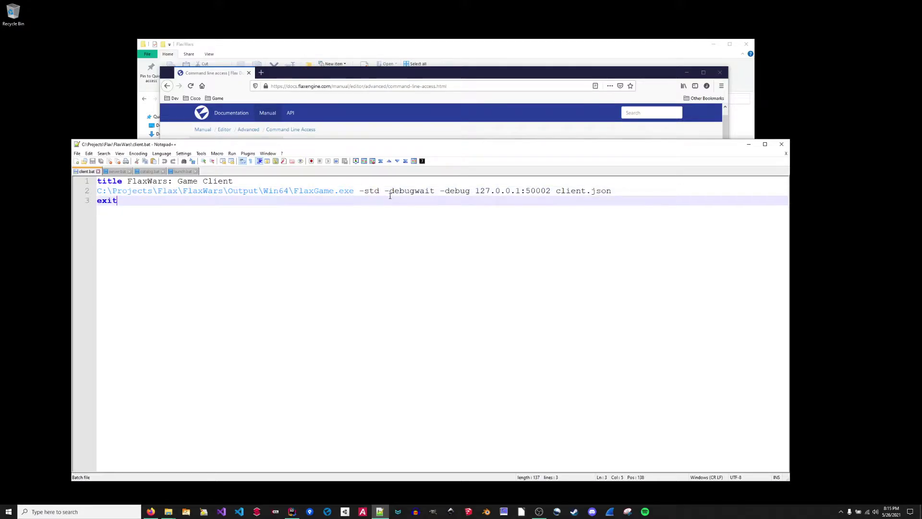
double_click(410, 190)
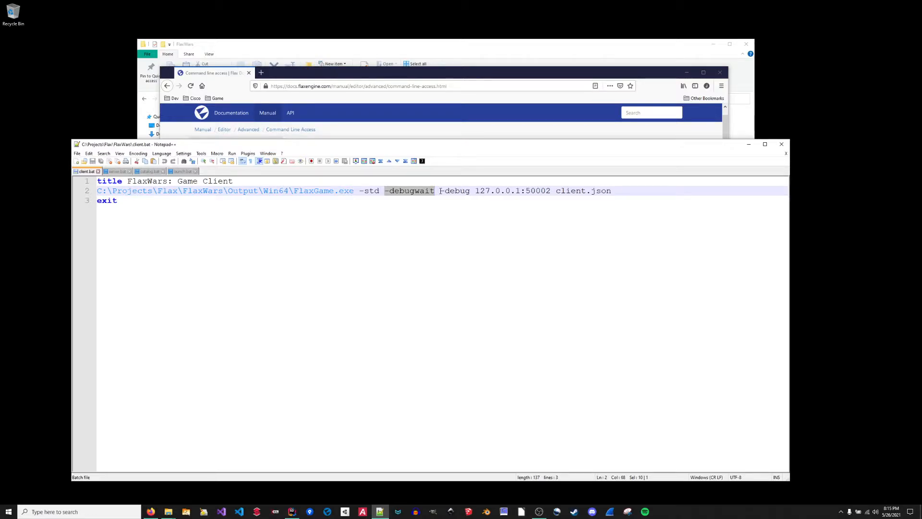
left_click(116, 201)
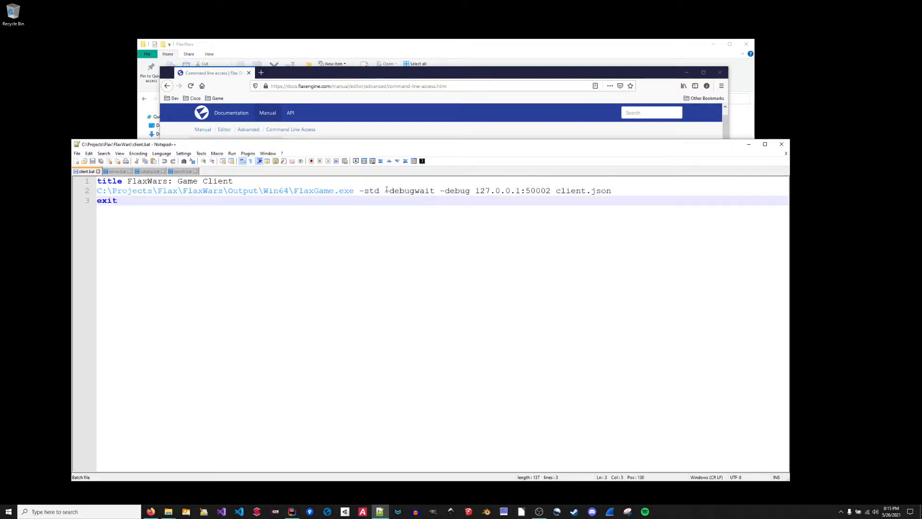
double_click(409, 190)
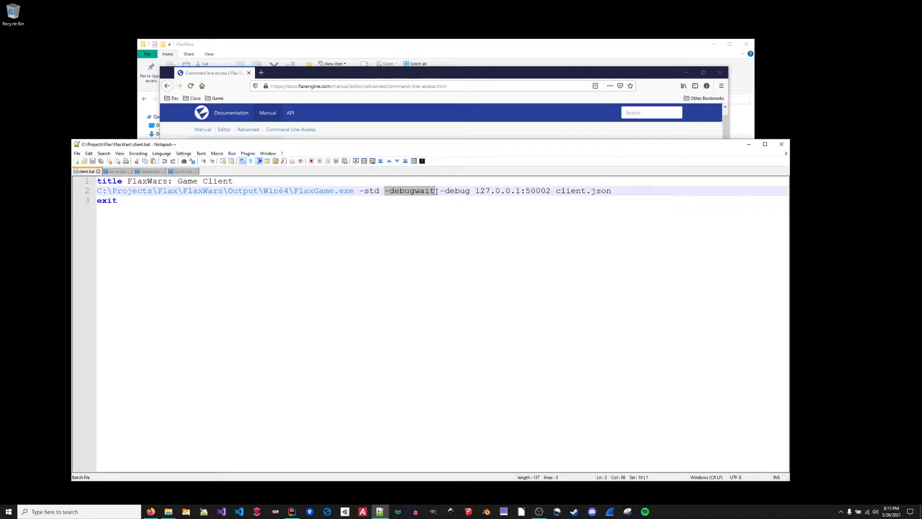
mouse_move(442, 186)
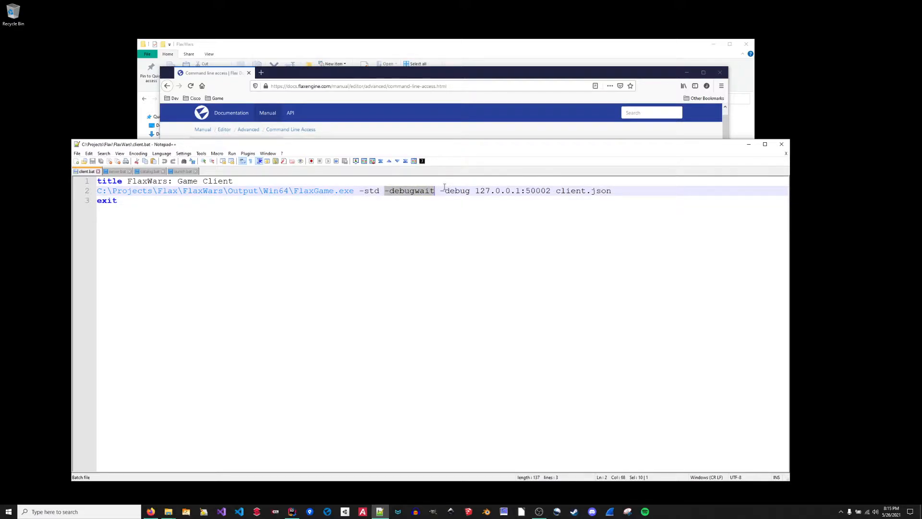
left_click(525, 191)
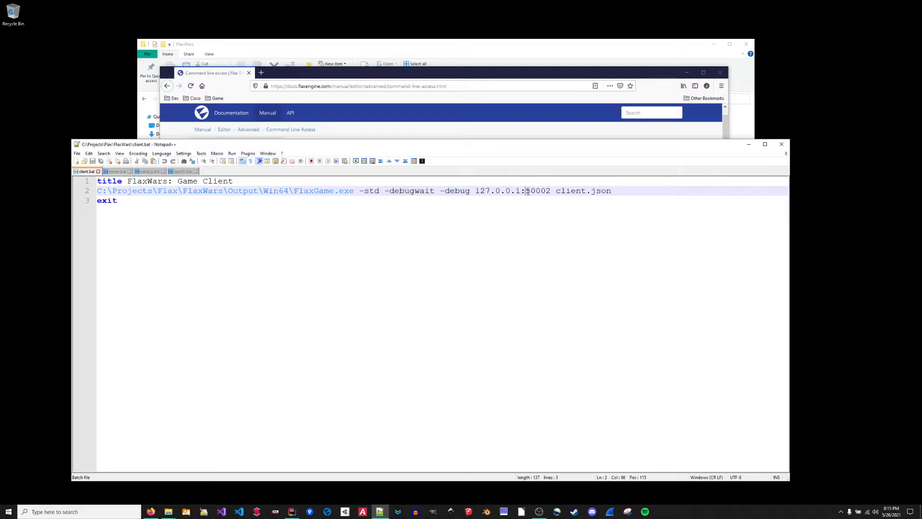
double_click(536, 190)
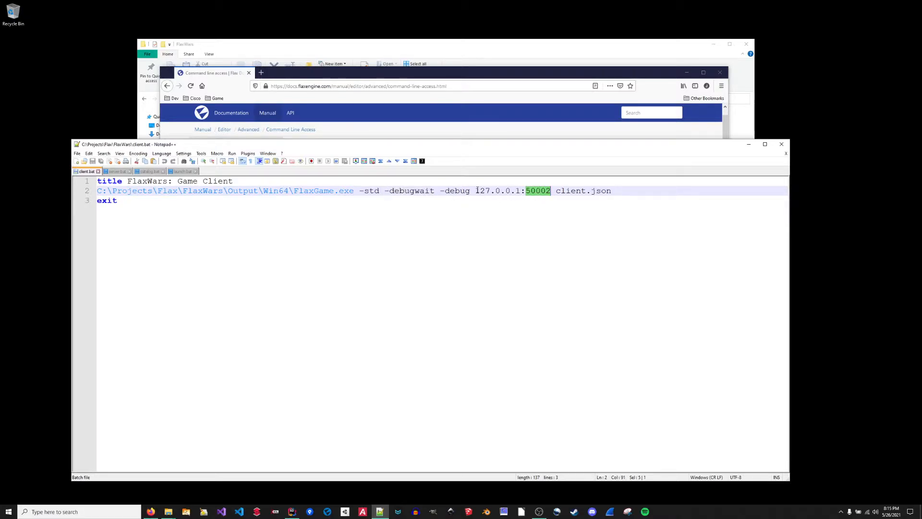
double_click(567, 191)
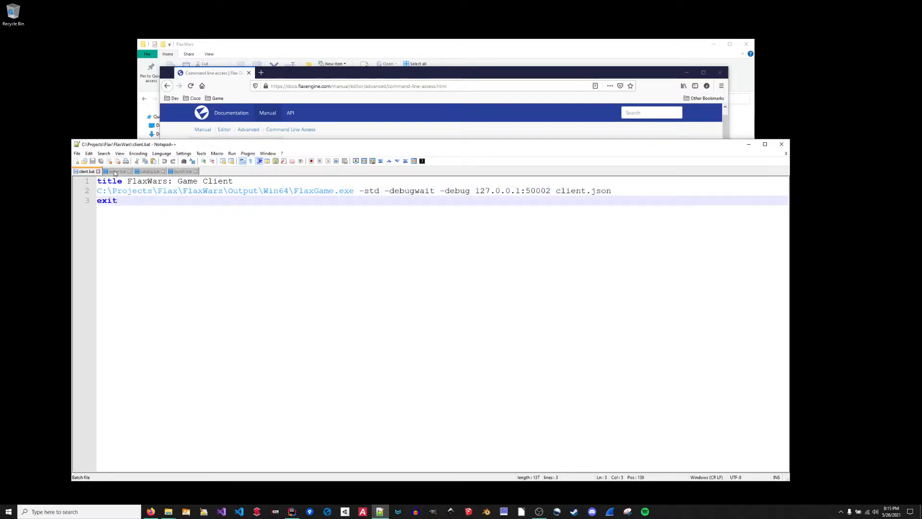
- Review server.bat's -headless and -mute arguments, then bring up catalog.bat
left_click(116, 171)
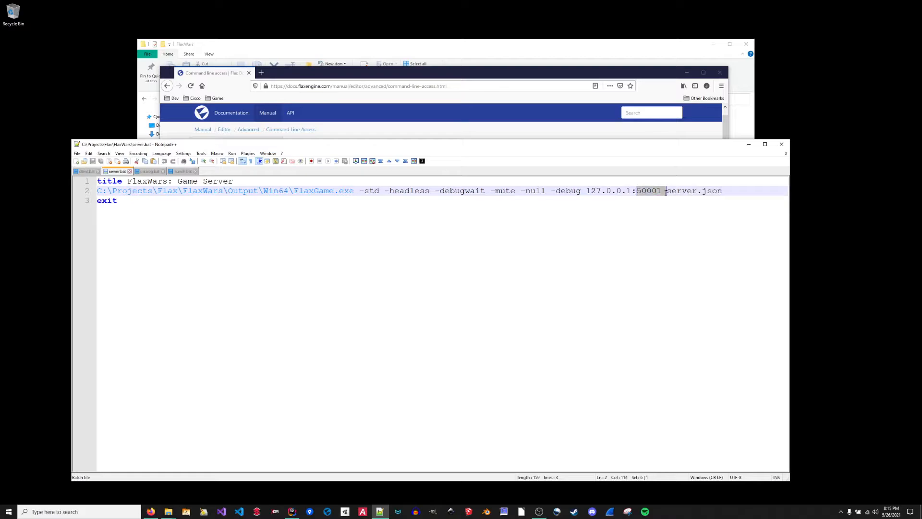
double_click(693, 190)
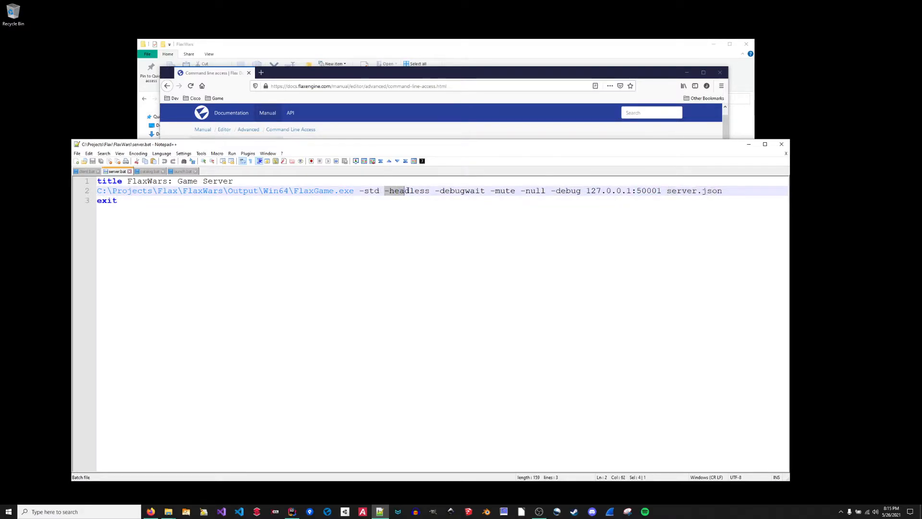
double_click(406, 191)
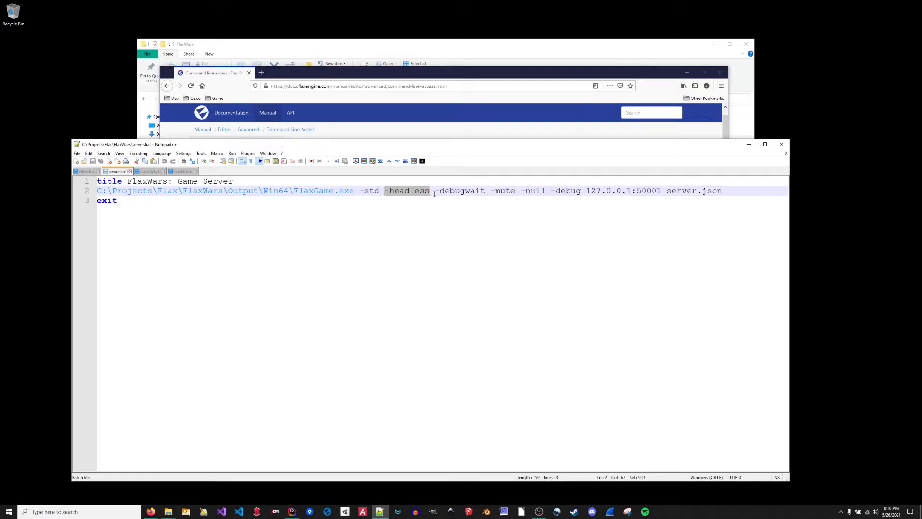
double_click(503, 190)
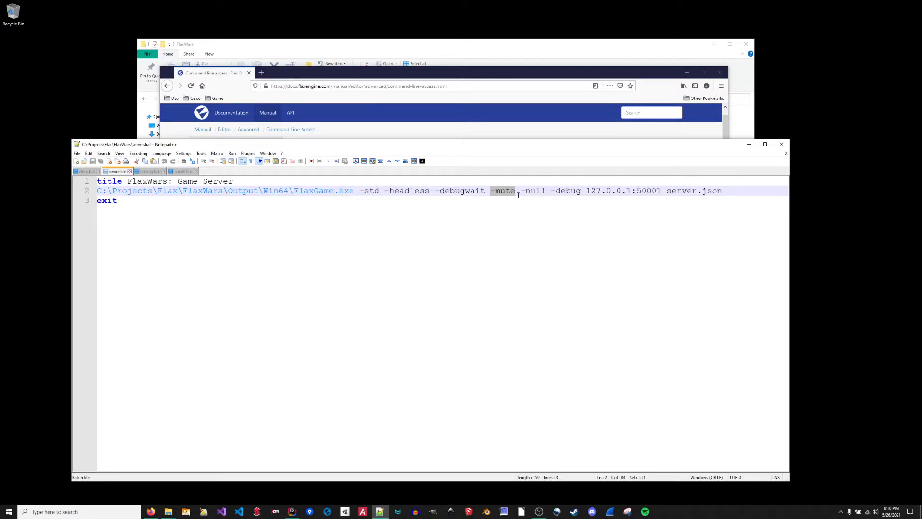
left_click(150, 170)
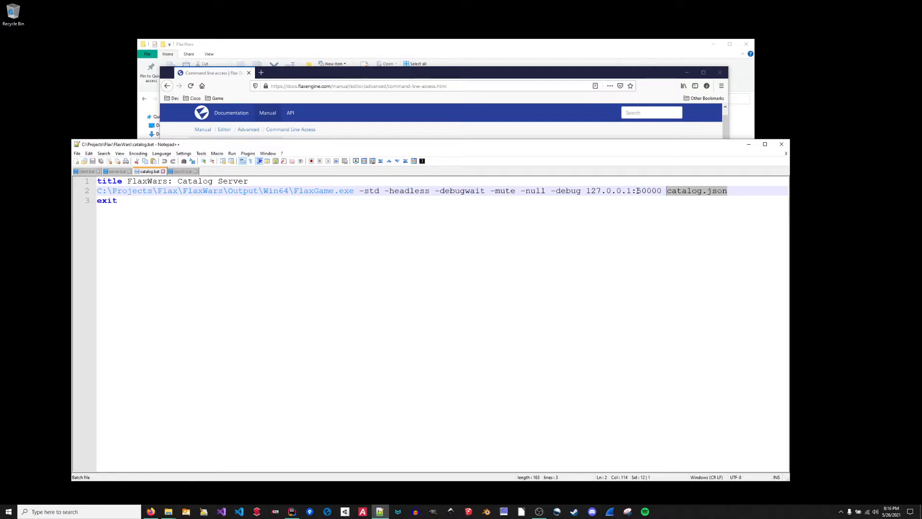
left_click(727, 190)
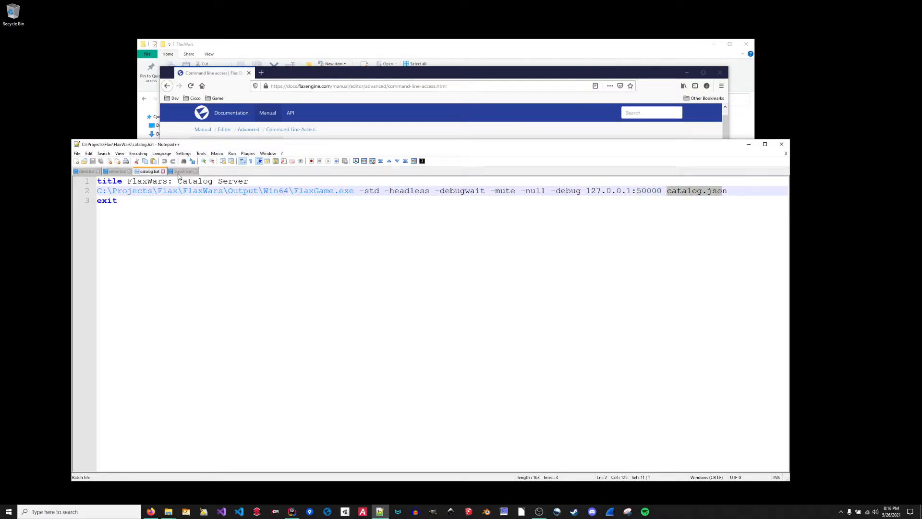
left_click(183, 171)
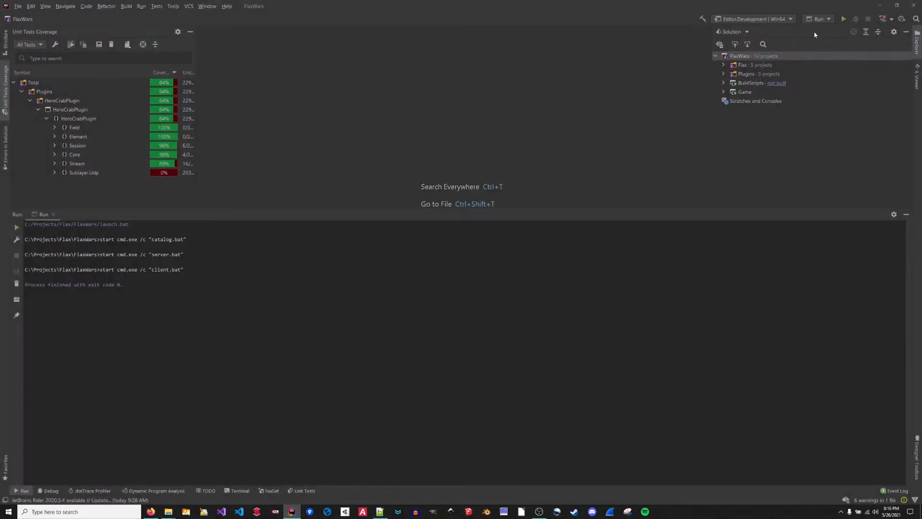
mouse_move(823, 30)
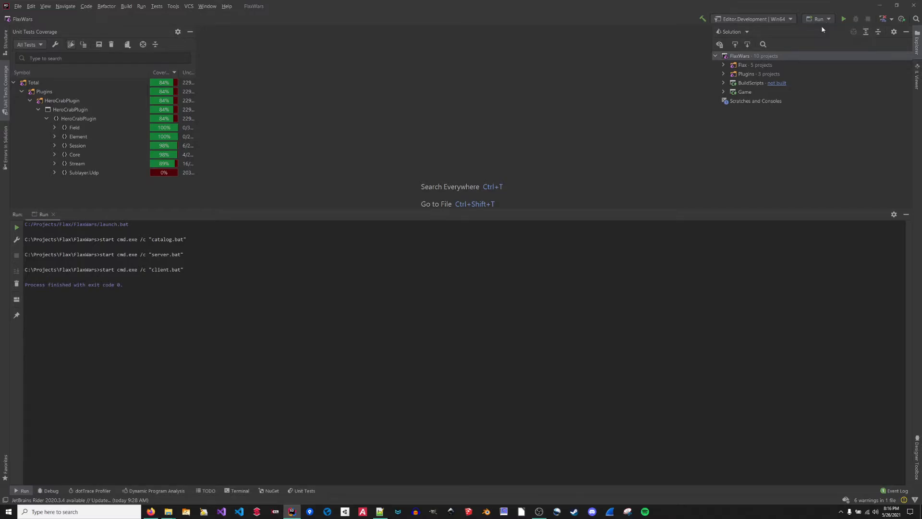
- Open Rider's run configuration dropdown to reach Edit Configurations
left_click(817, 19)
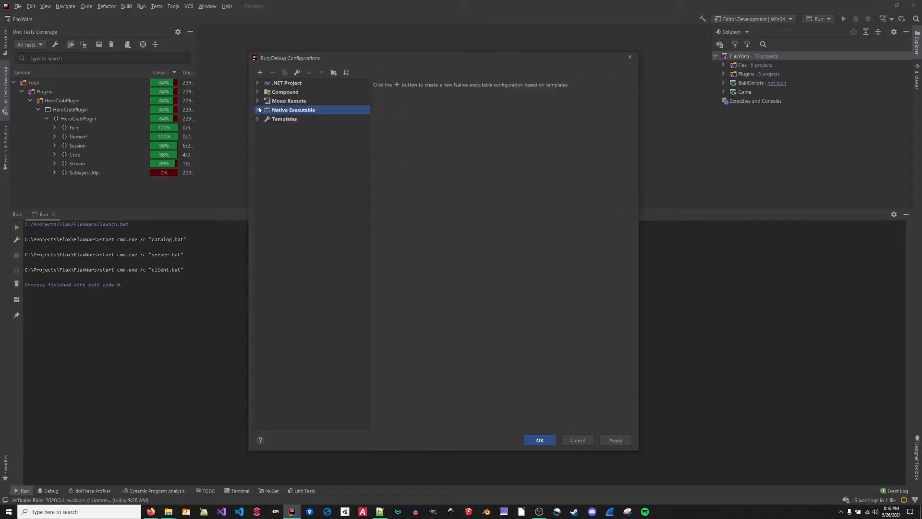
- Check the Debug Client, Server and Catalog Mono Remote ports, then view the compound Debug configuration
left_click(257, 100)
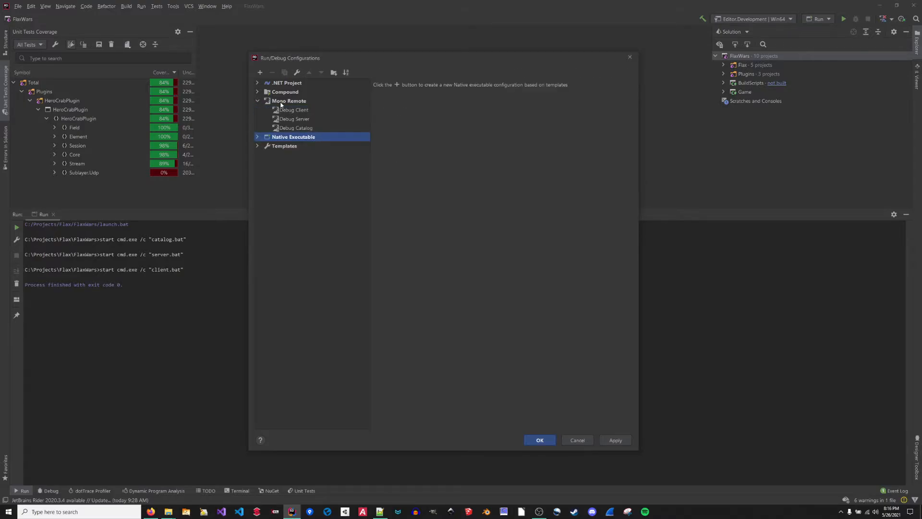
mouse_move(330, 104)
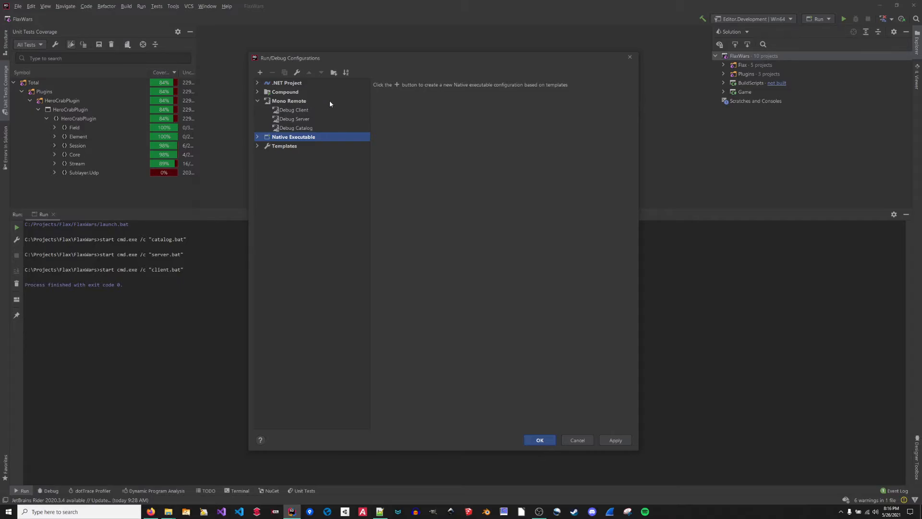
left_click(294, 110)
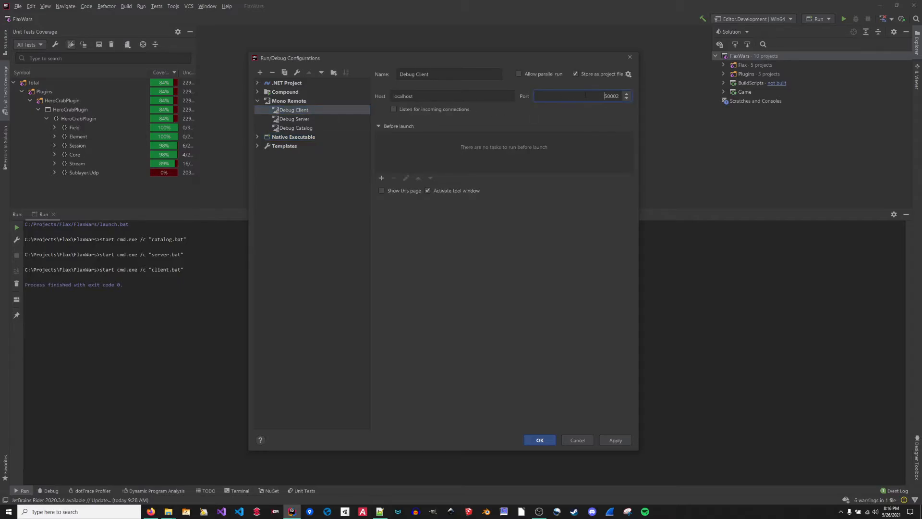
mouse_move(507, 89)
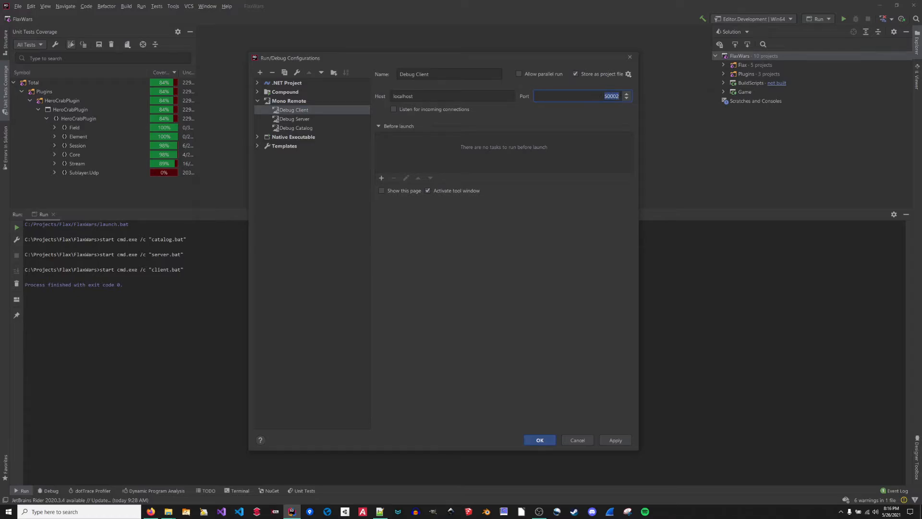
left_click(293, 118)
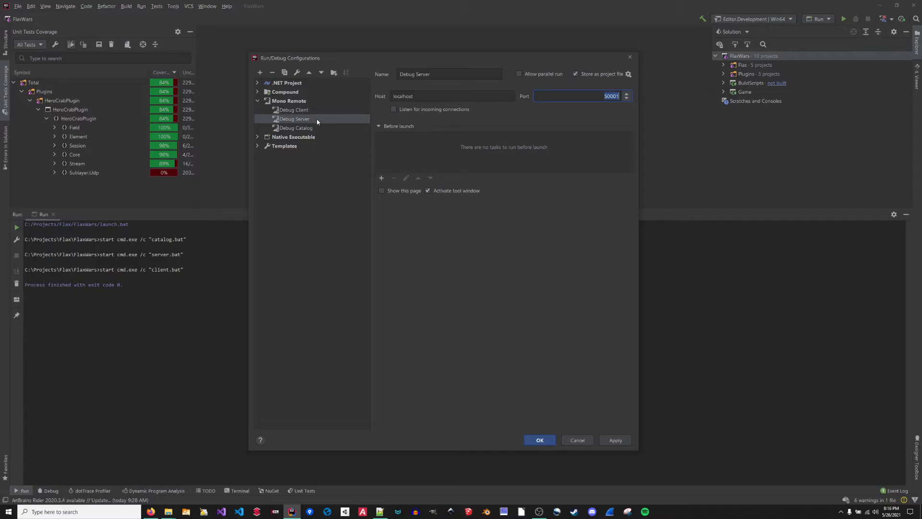
left_click(295, 128)
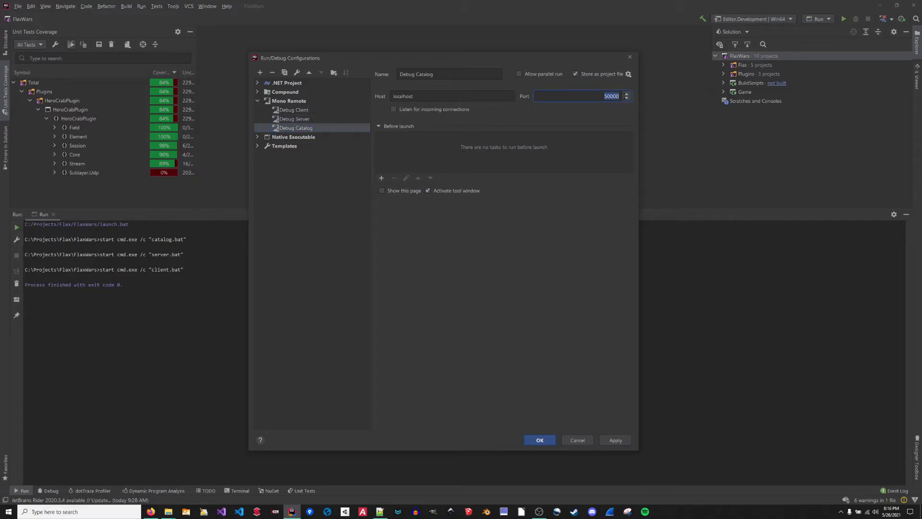
left_click(257, 92)
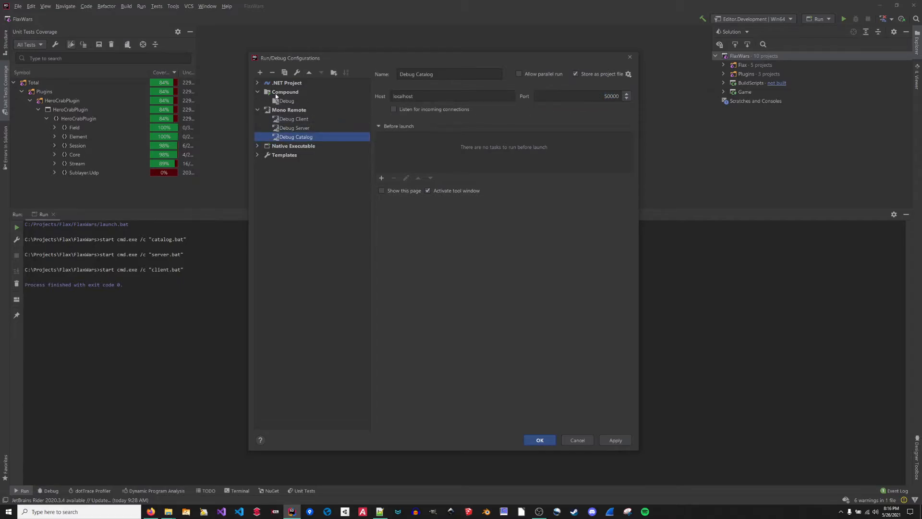
left_click(286, 100)
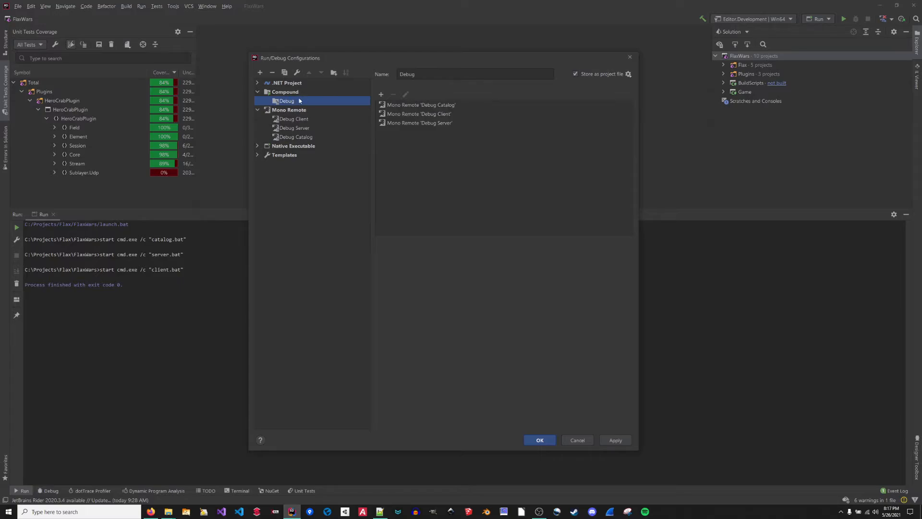
mouse_move(425, 110)
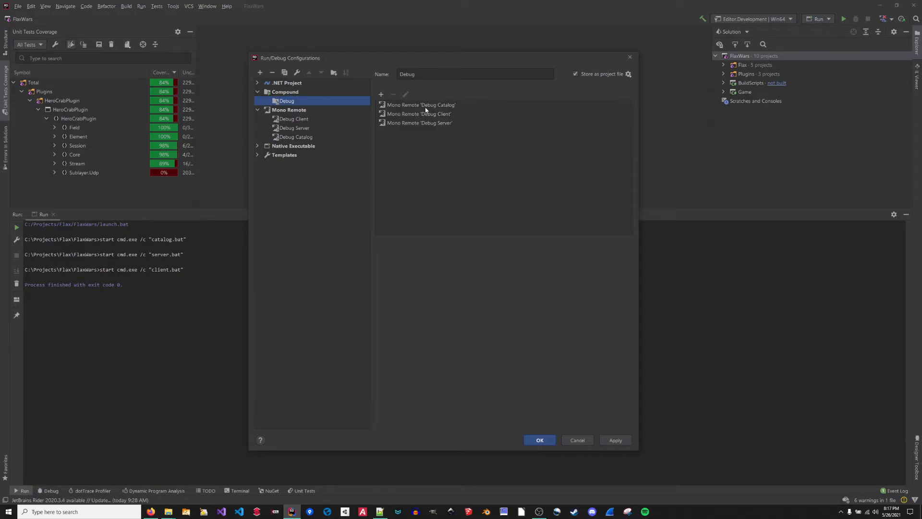
mouse_move(450, 117)
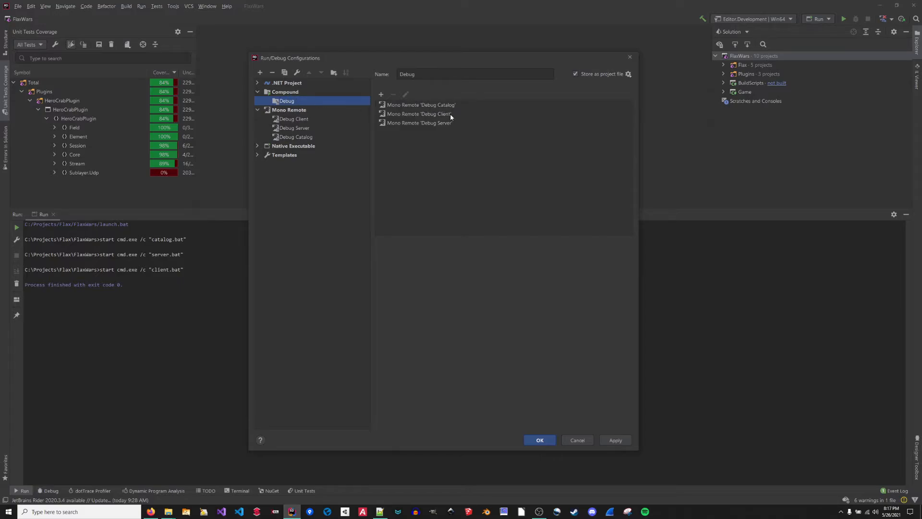
mouse_move(450, 125)
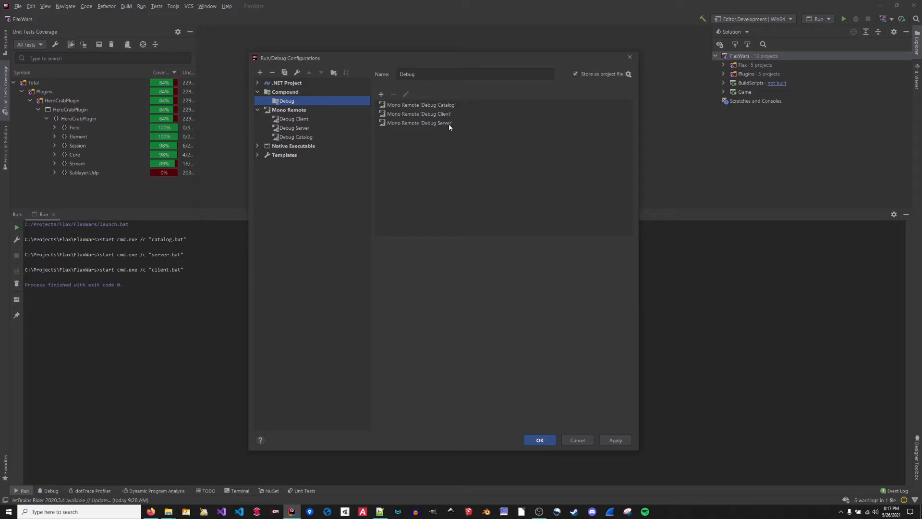
- Inspect the Run and Run Client native executable configurations' working directory and client.bat path
left_click(257, 145)
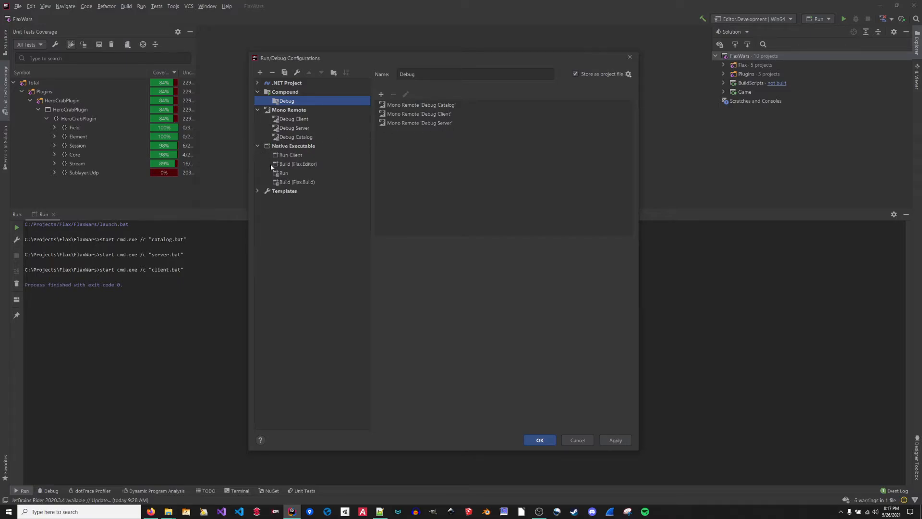
left_click(283, 173)
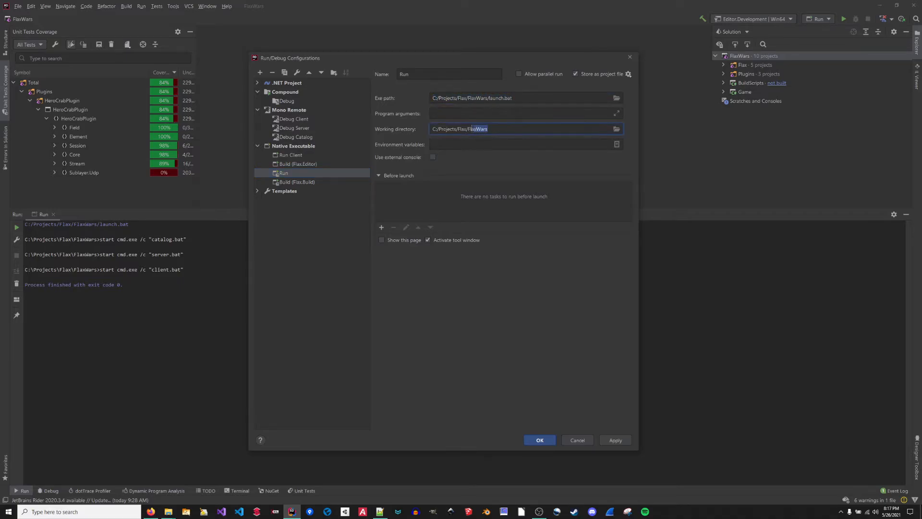
triple_click(525, 129)
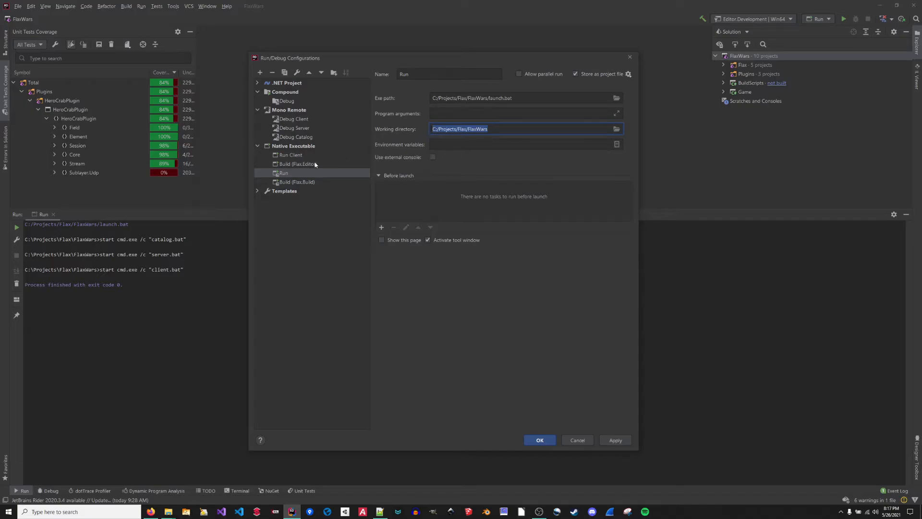
left_click(290, 155)
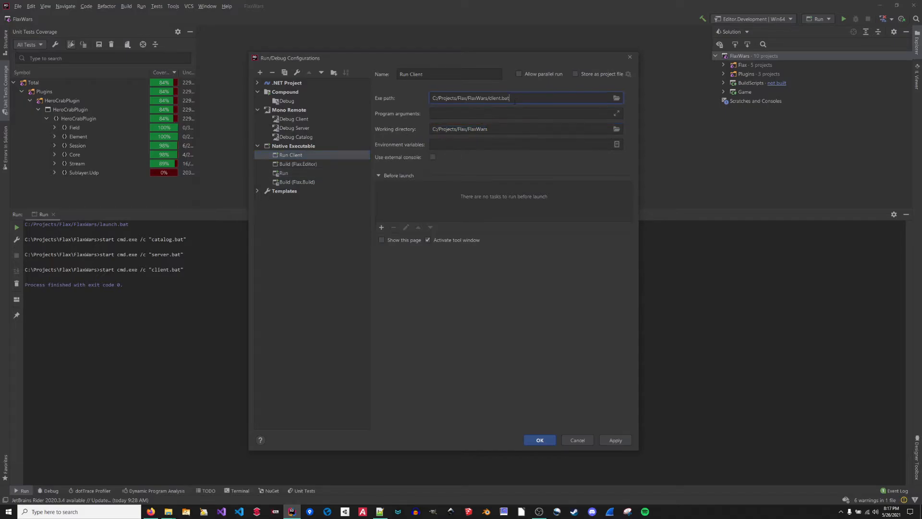
double_click(498, 97)
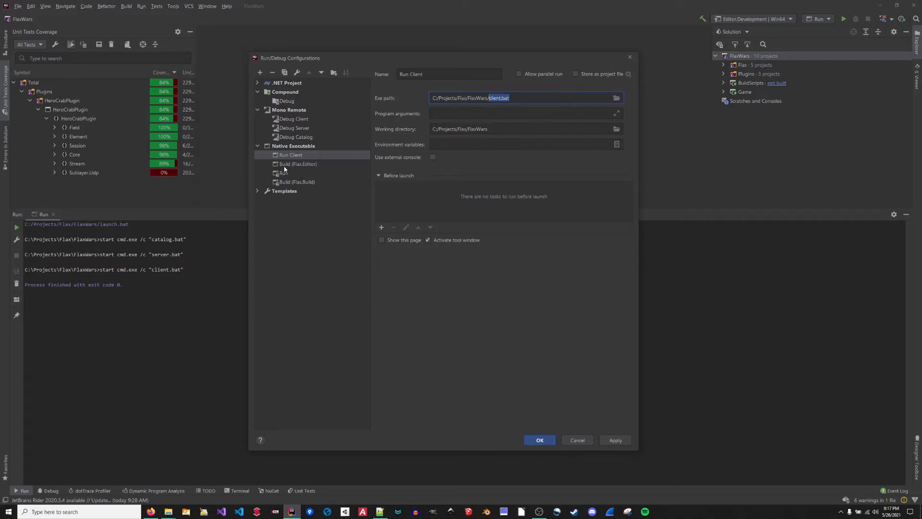
- Review the Build (Flax.Build) and Build (Flax.Editor) target arguments and close the dialog
left_click(296, 182)
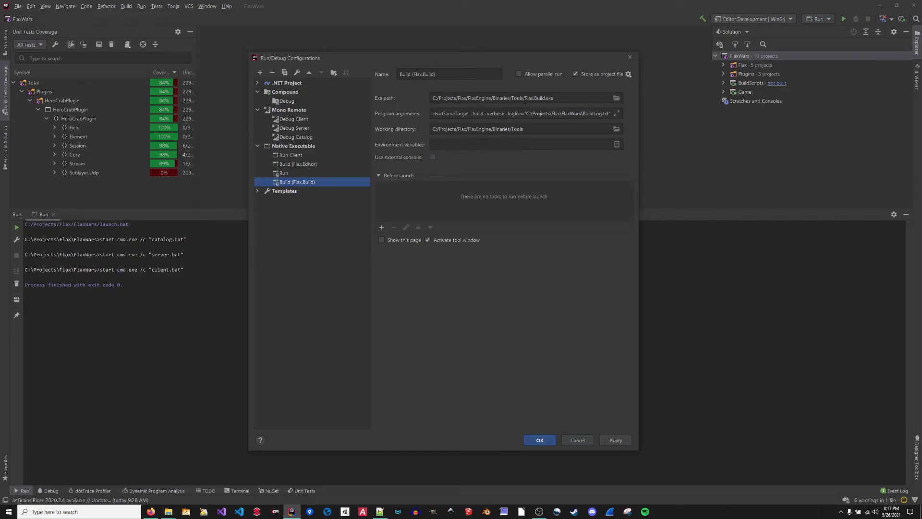
mouse_move(516, 77)
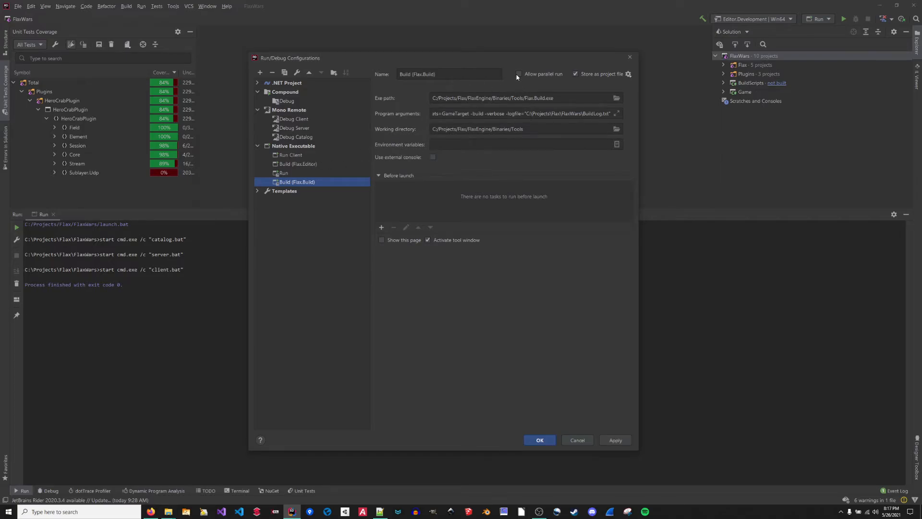
mouse_move(304, 167)
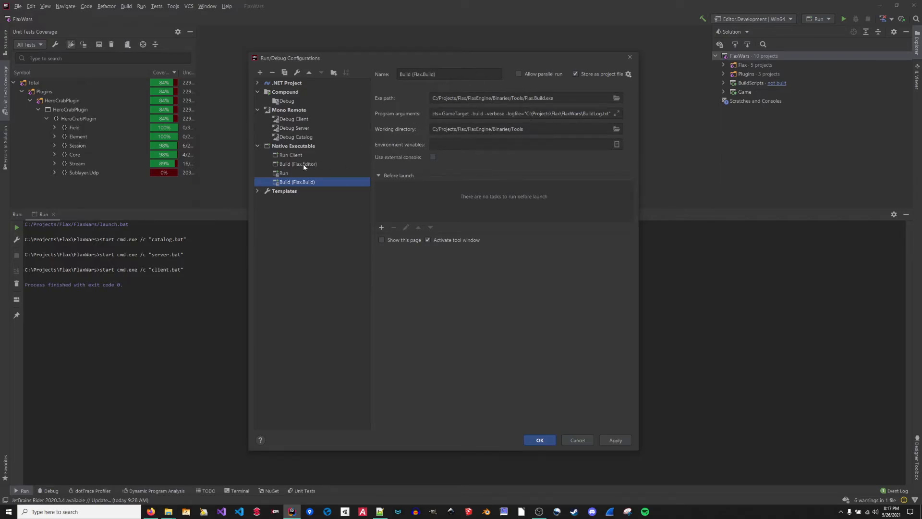
left_click(297, 164)
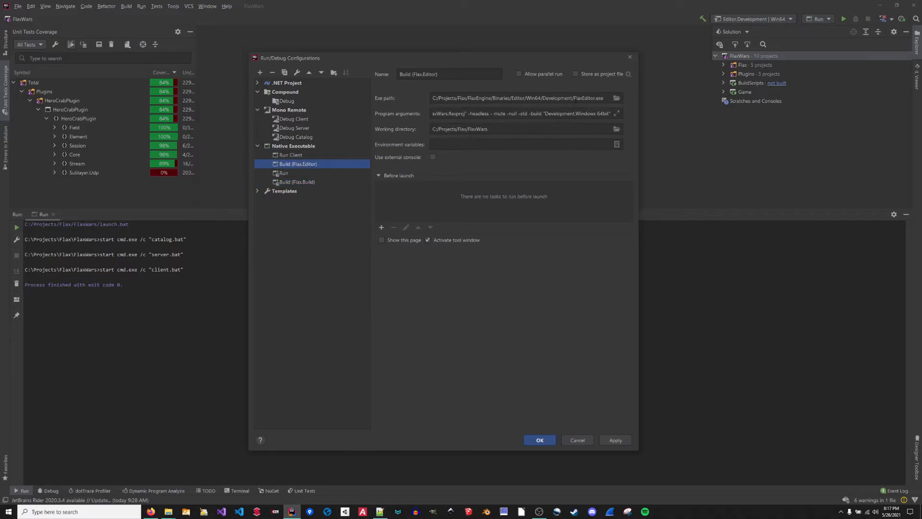
double_click(589, 97)
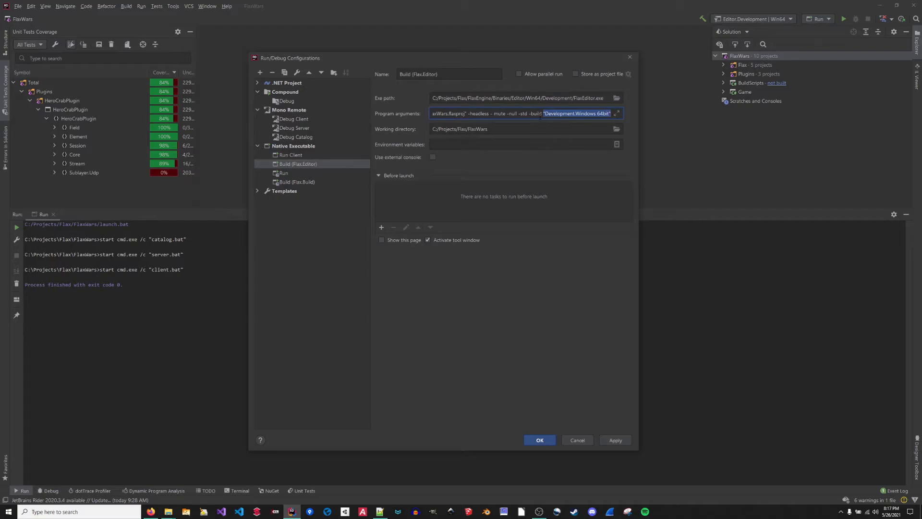
left_click(467, 113)
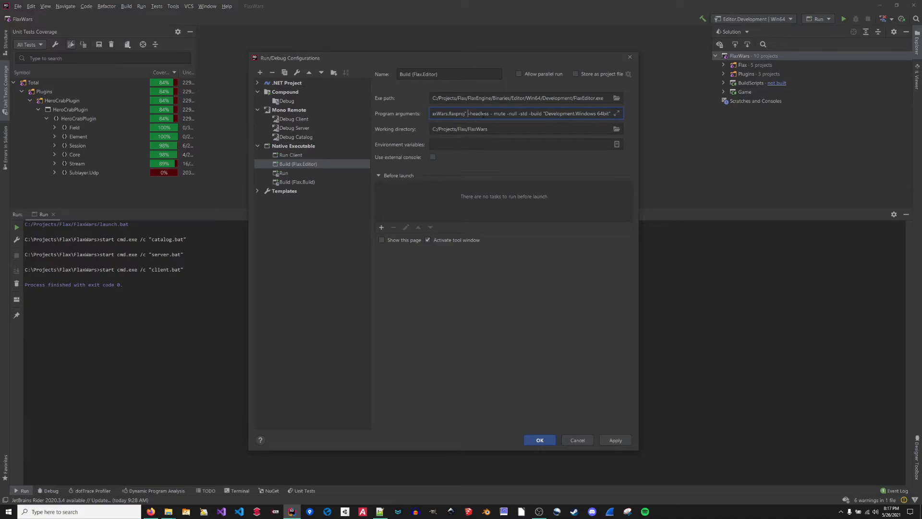
left_click(468, 112)
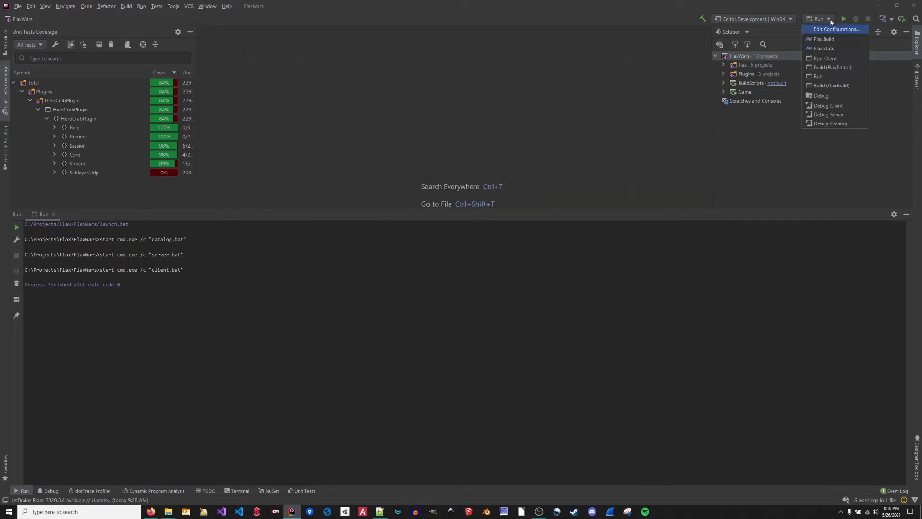
mouse_move(828, 105)
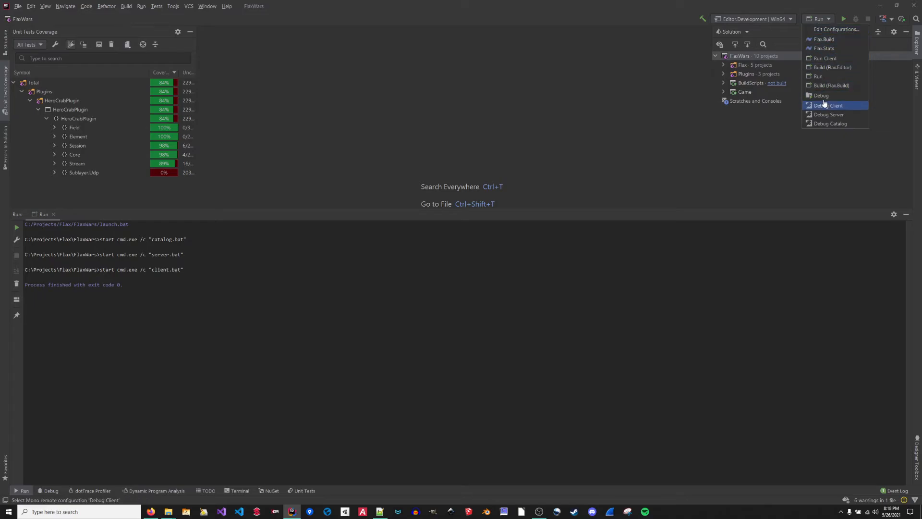
- Start debugging the compound Debug configuration and view the client session's console
left_click(821, 95)
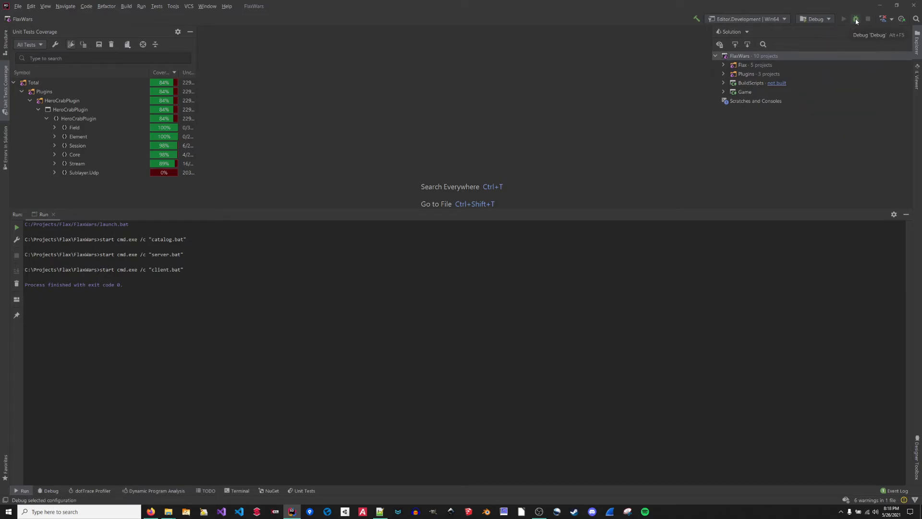
left_click(855, 19)
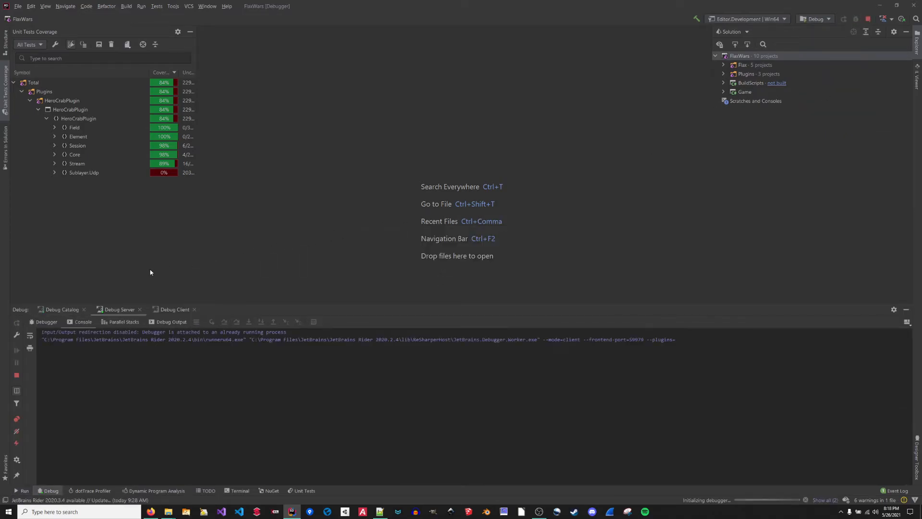
left_click(62, 308)
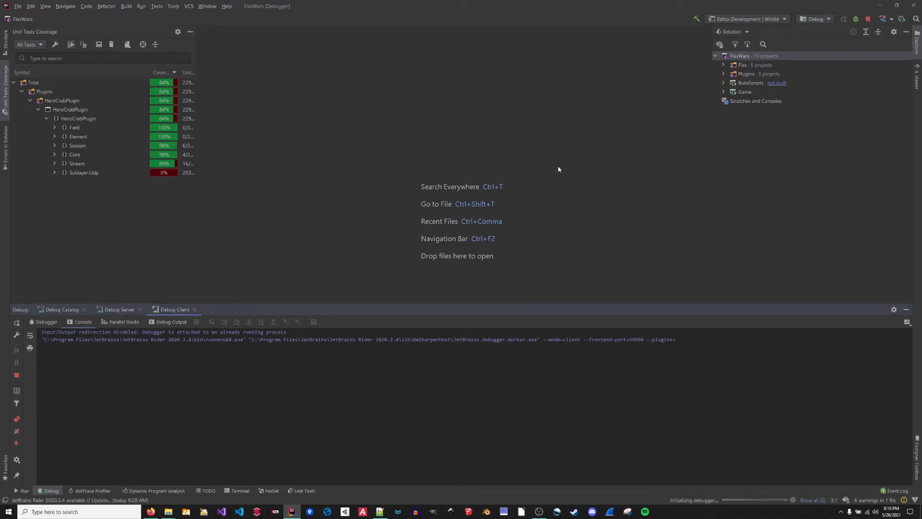
left_click(723, 92)
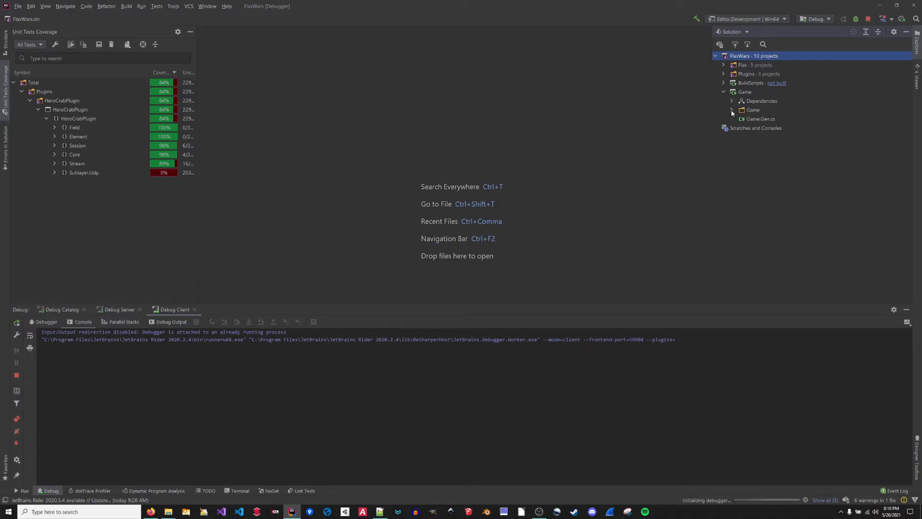
- Open FreeCamera.cs from Game > Game and view the Debug Catalog session's breakpoint frames
left_click(731, 110)
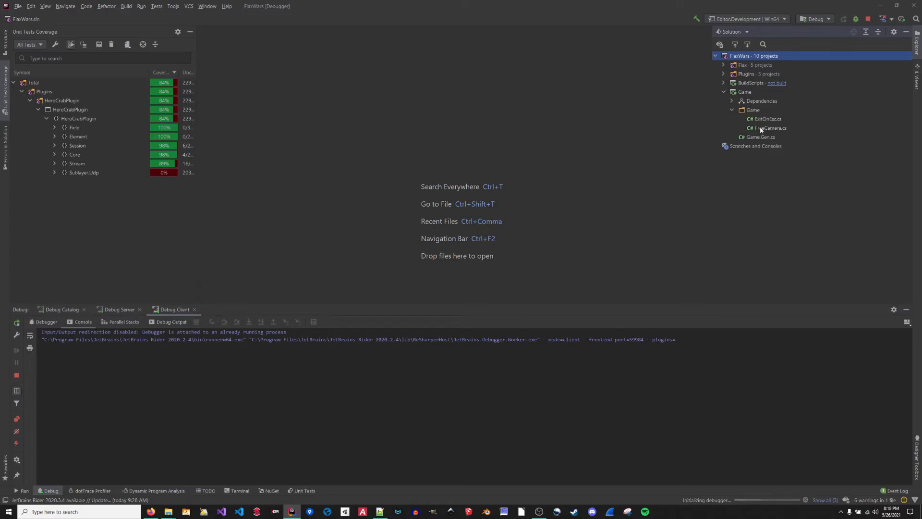
double_click(767, 128)
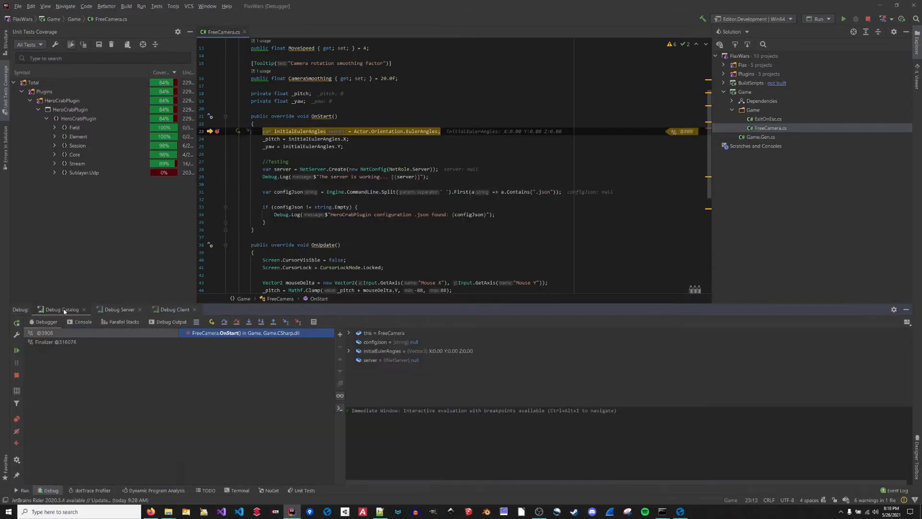
left_click(172, 309)
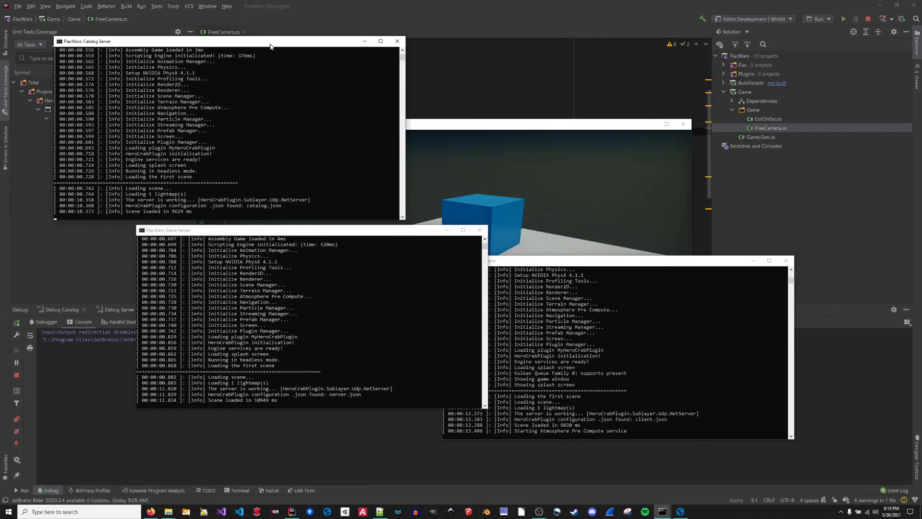
mouse_move(231, 97)
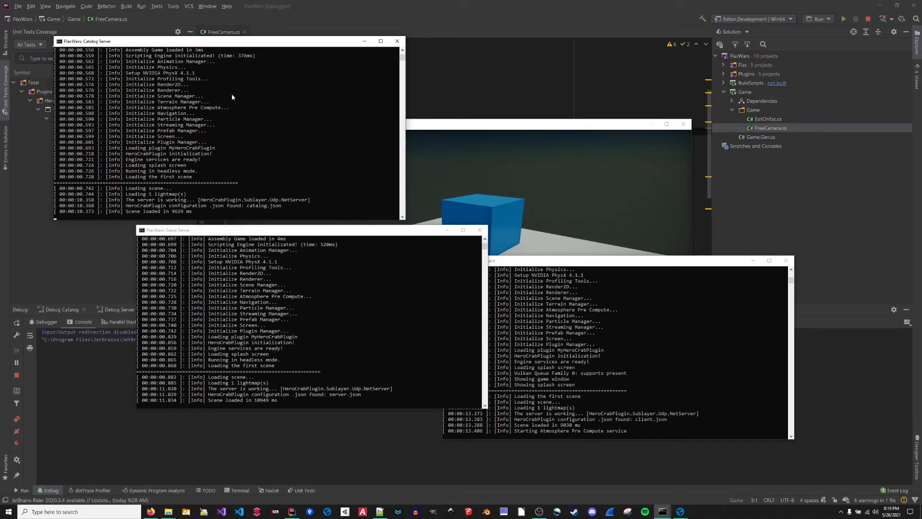
mouse_move(214, 95)
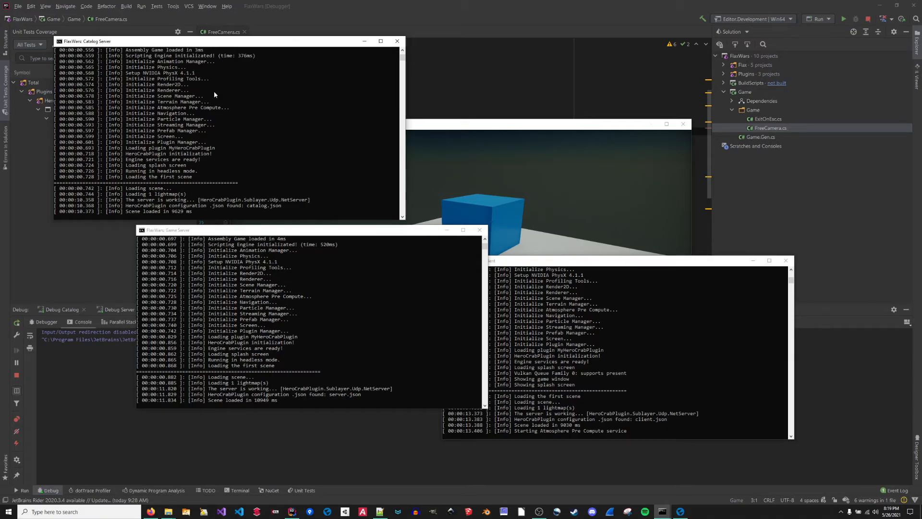
mouse_move(128, 202)
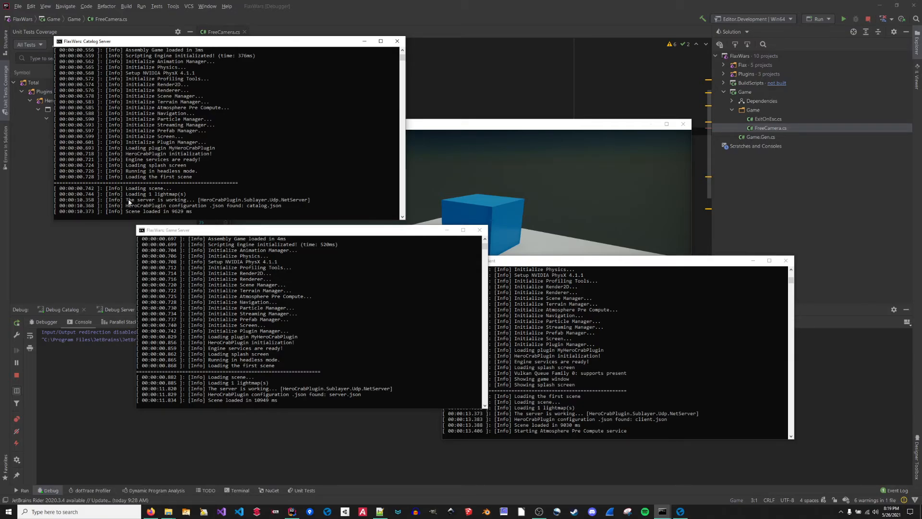
- Focus the Catalog Server console to read its startup log
left_click(235, 199)
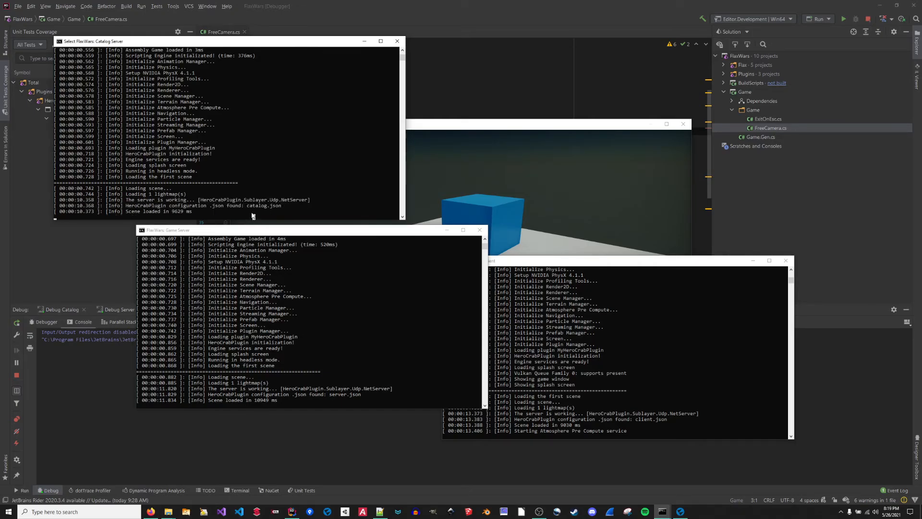
mouse_move(217, 108)
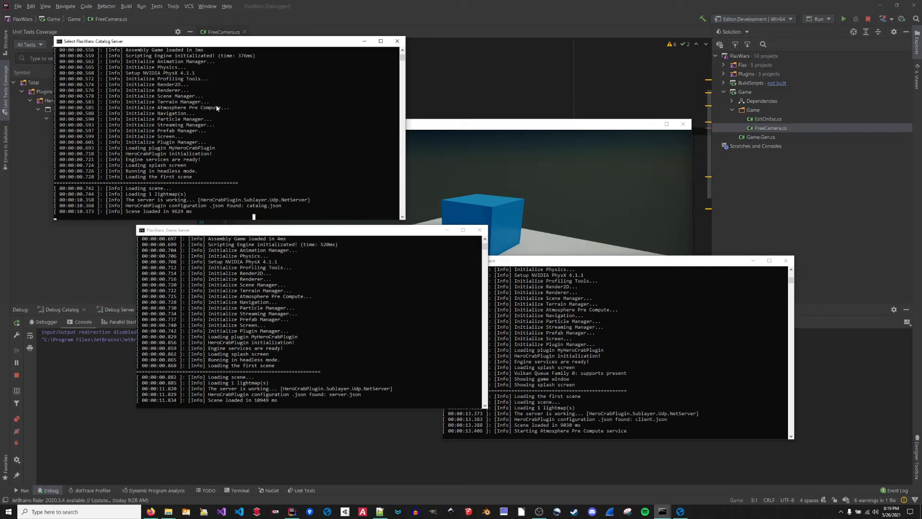
mouse_move(286, 210)
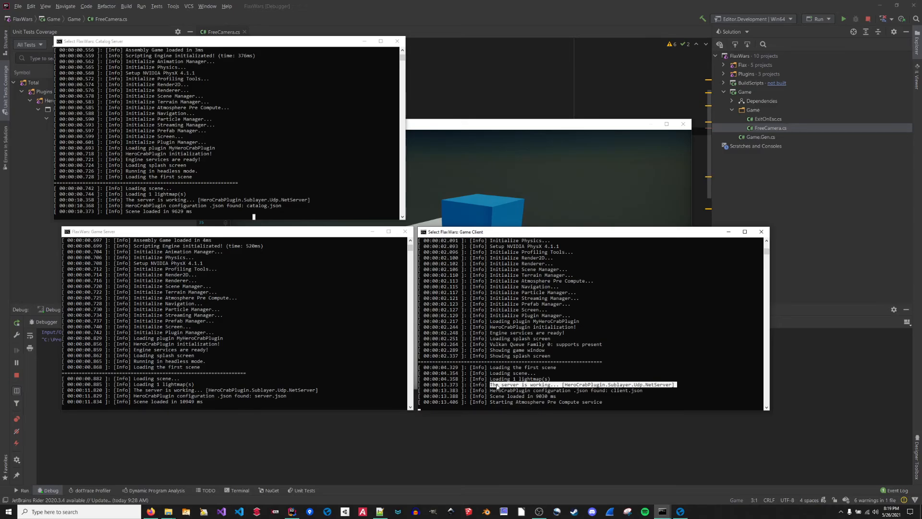
mouse_move(504, 304)
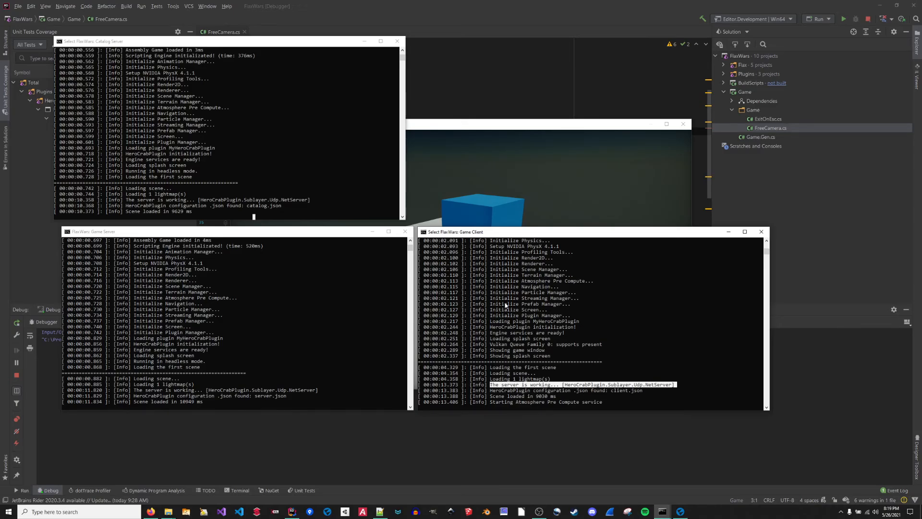
mouse_move(338, 289)
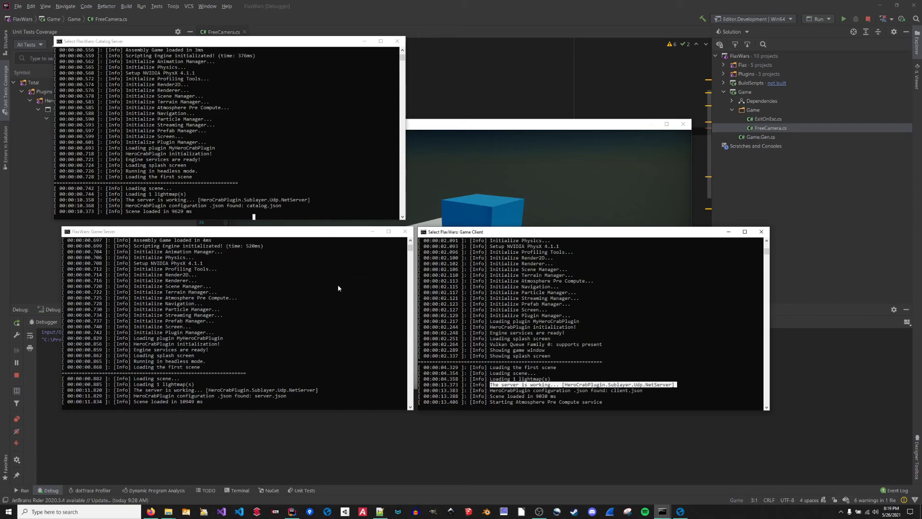